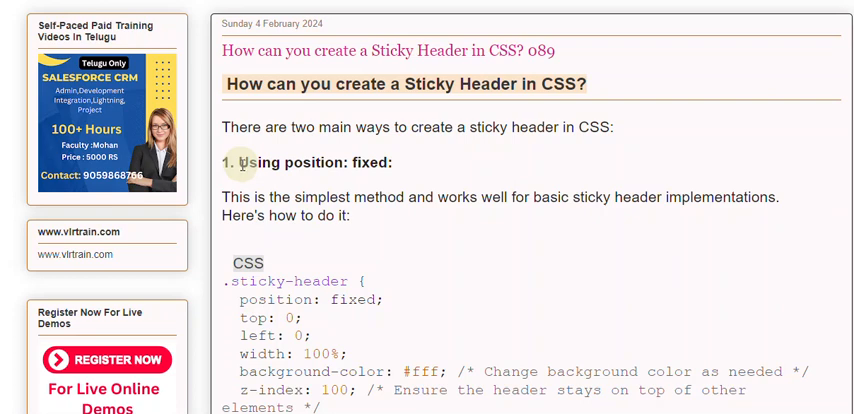
pyautogui.moveTo(239, 217)
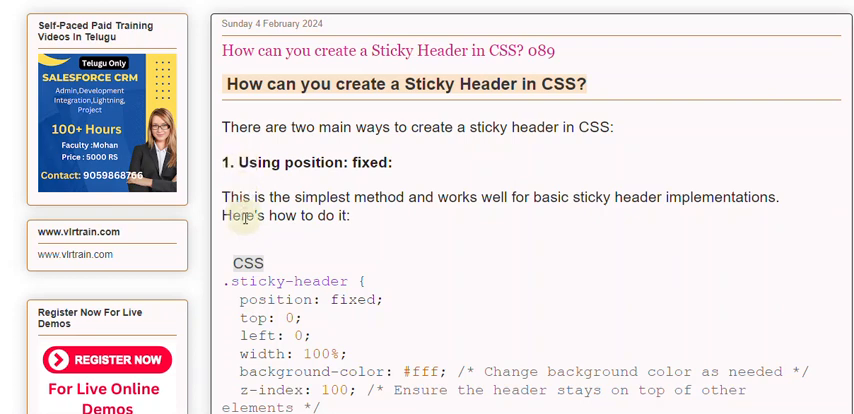
pyautogui.moveTo(232, 197)
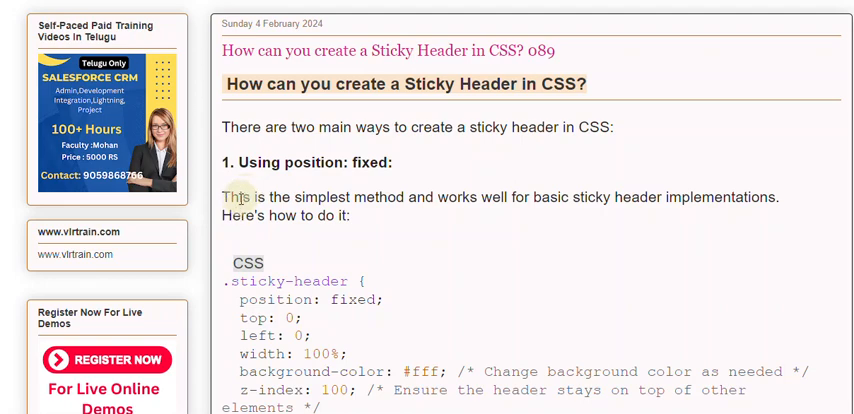
pyautogui.scroll(-3)
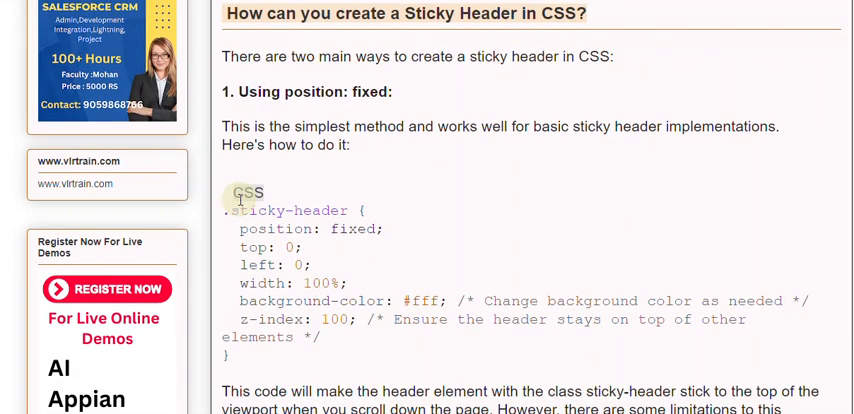
pyautogui.scroll(-3)
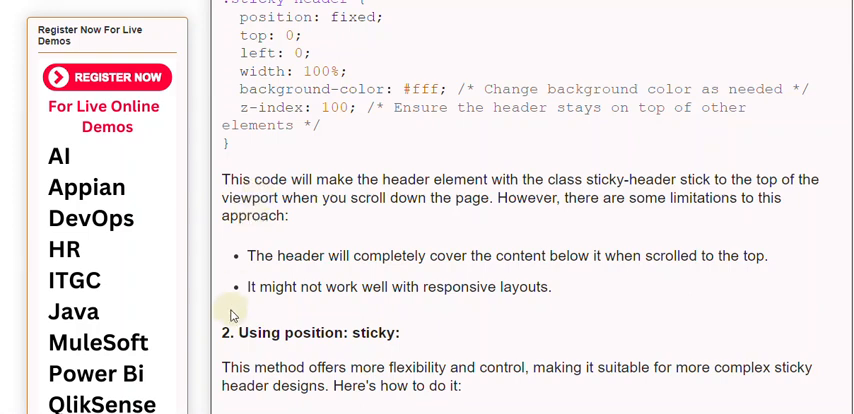
pyautogui.scroll(-3)
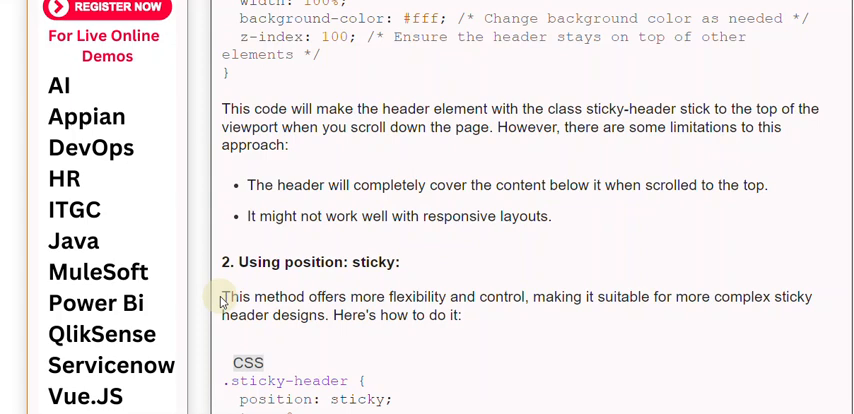
pyautogui.moveTo(293, 287)
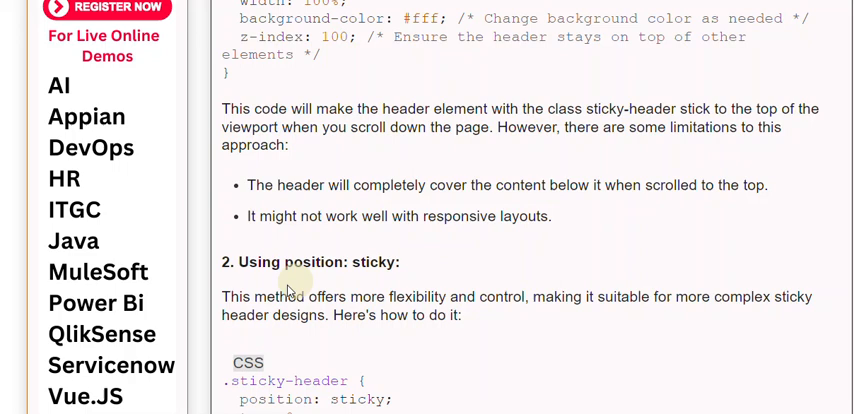
pyautogui.moveTo(240, 315)
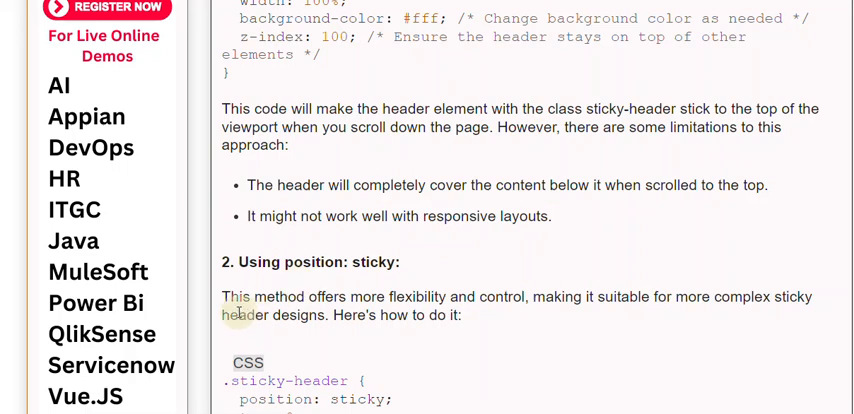
pyautogui.scroll(-3)
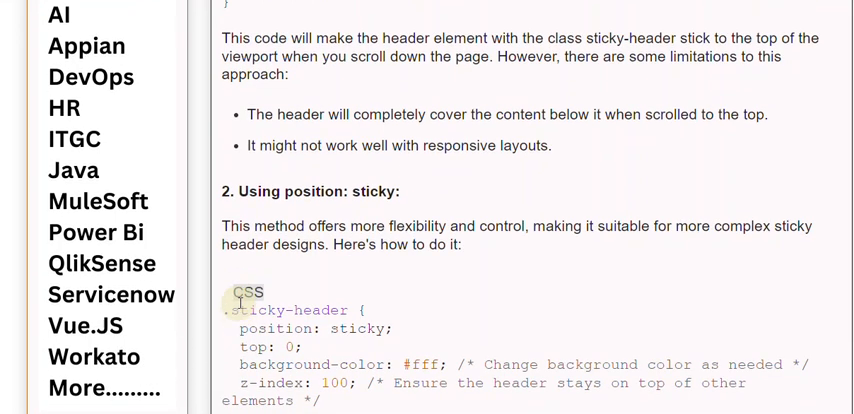
pyautogui.scroll(-3)
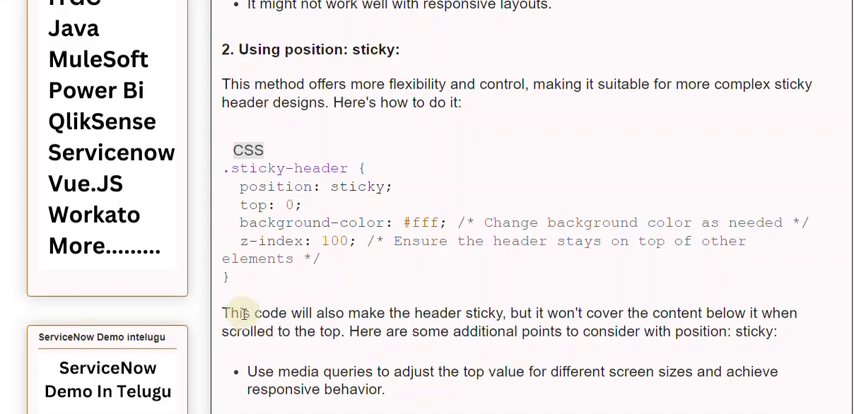
pyautogui.scroll(-3)
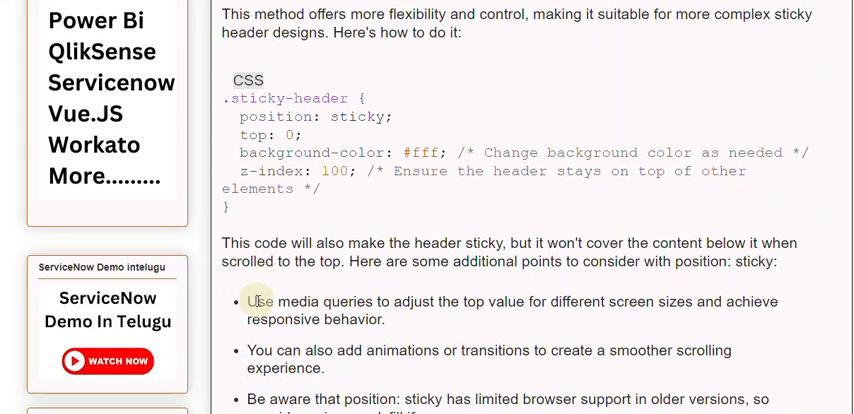
pyautogui.scroll(-3)
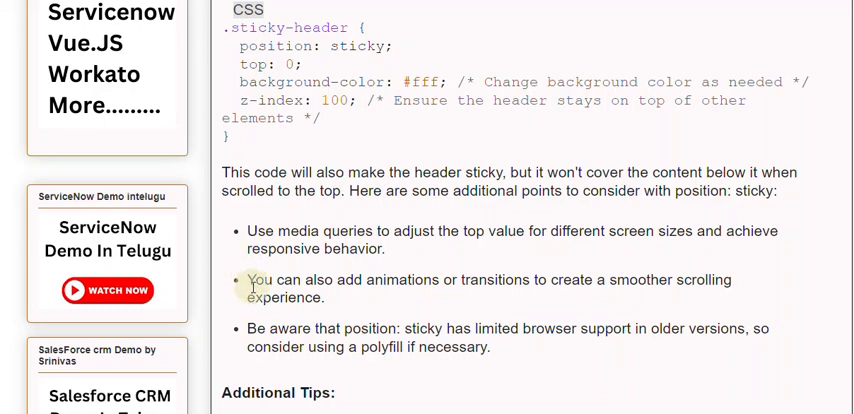
pyautogui.scroll(-3)
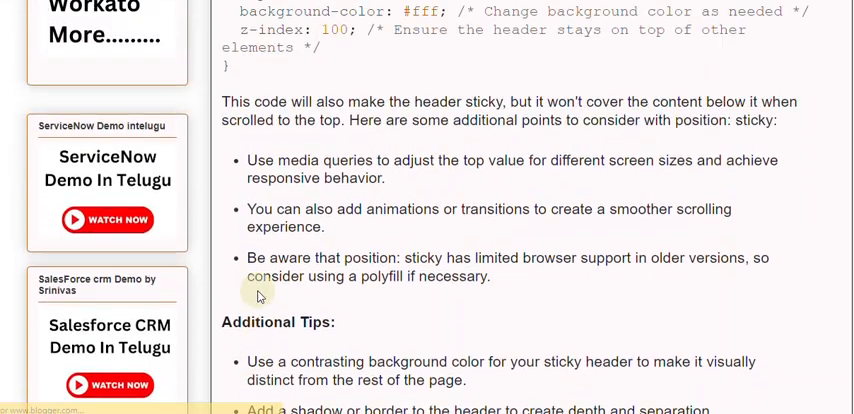
pyautogui.scroll(-3)
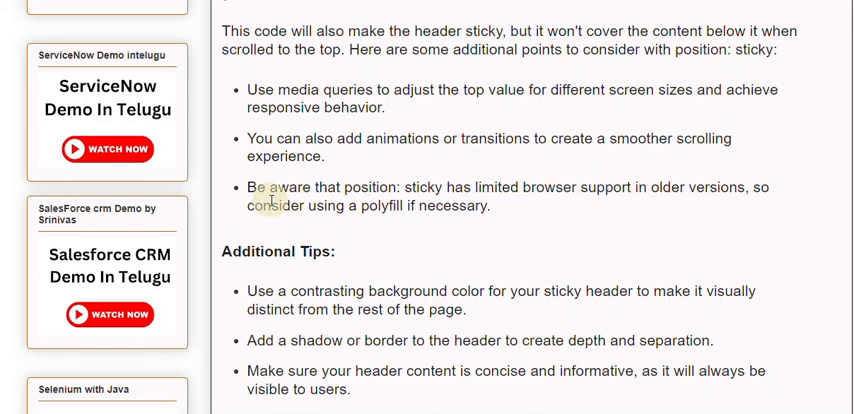
pyautogui.moveTo(262, 204)
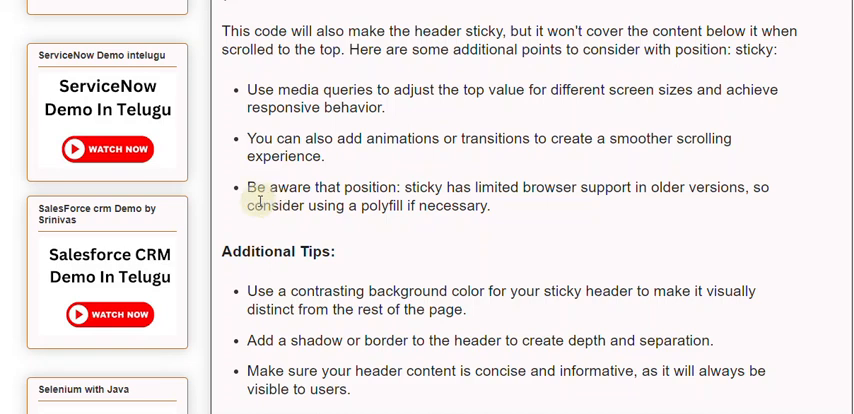
pyautogui.moveTo(237, 331)
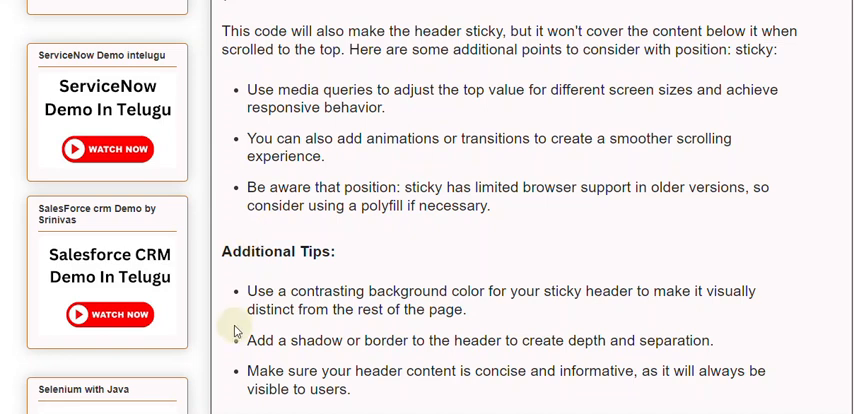
pyautogui.moveTo(235, 285)
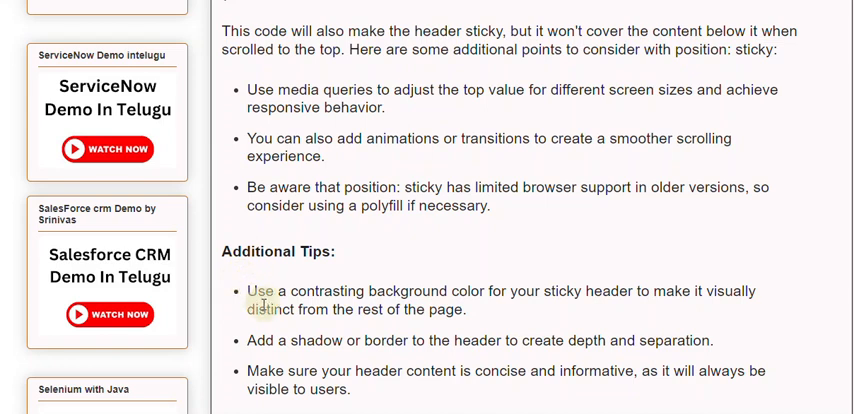
pyautogui.scroll(-3)
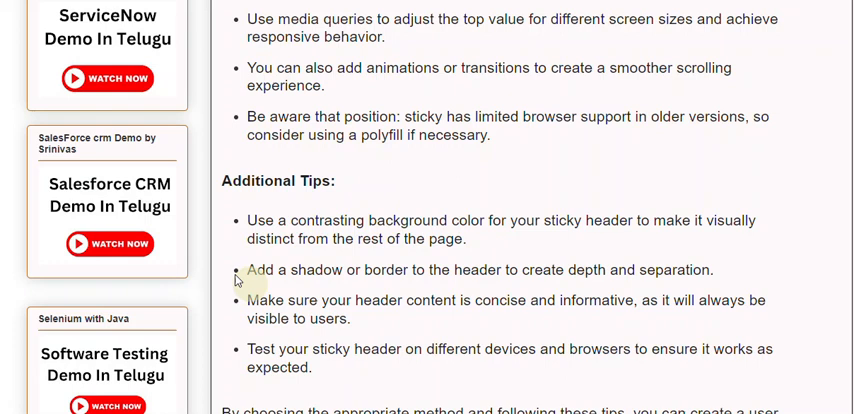
pyautogui.moveTo(225, 397)
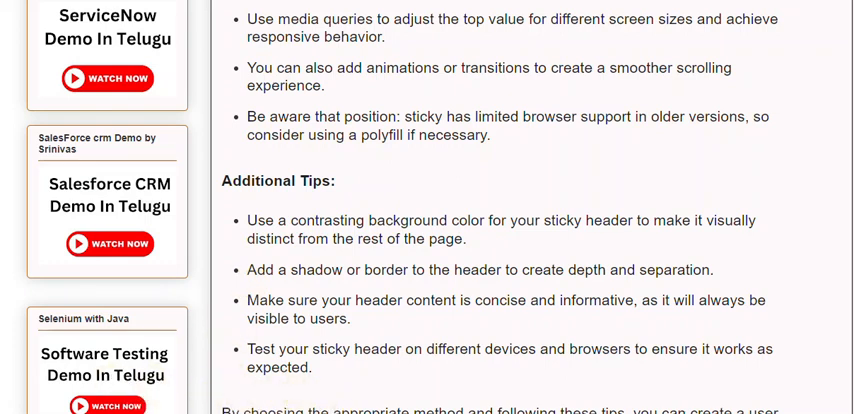
pyautogui.moveTo(352, 398)
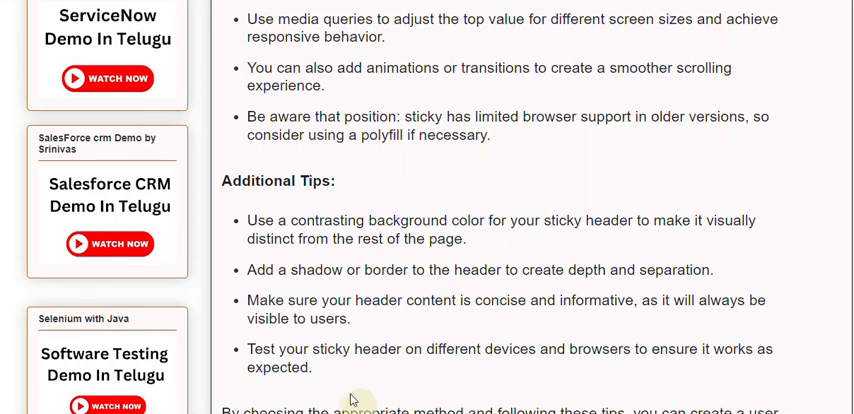
pyautogui.moveTo(283, 352)
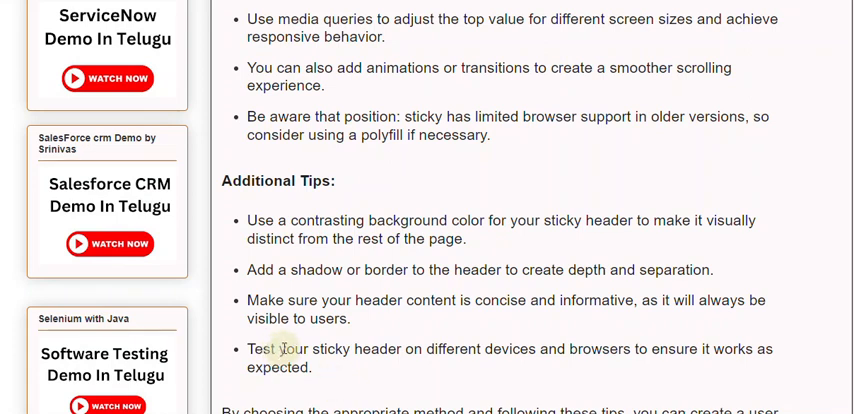
pyautogui.scroll(-3)
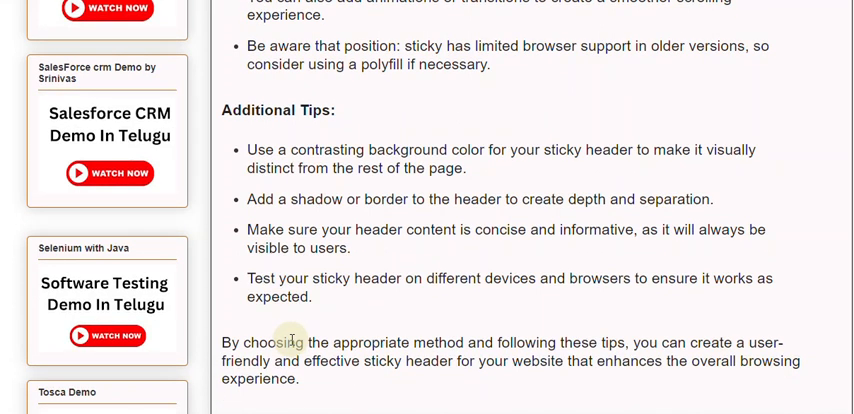
pyautogui.moveTo(278, 352)
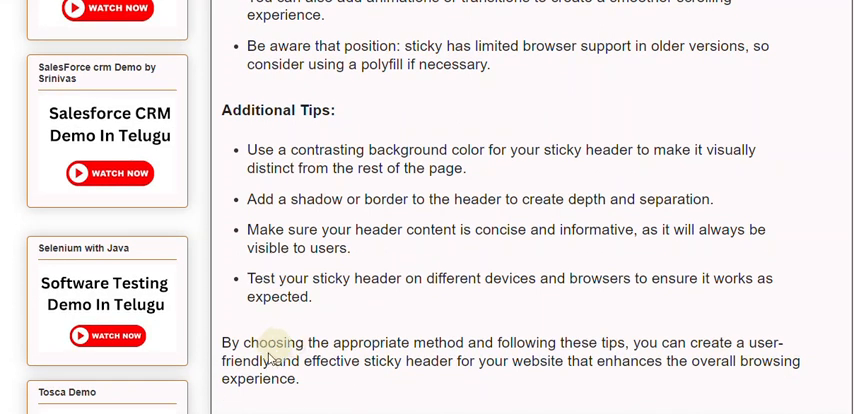